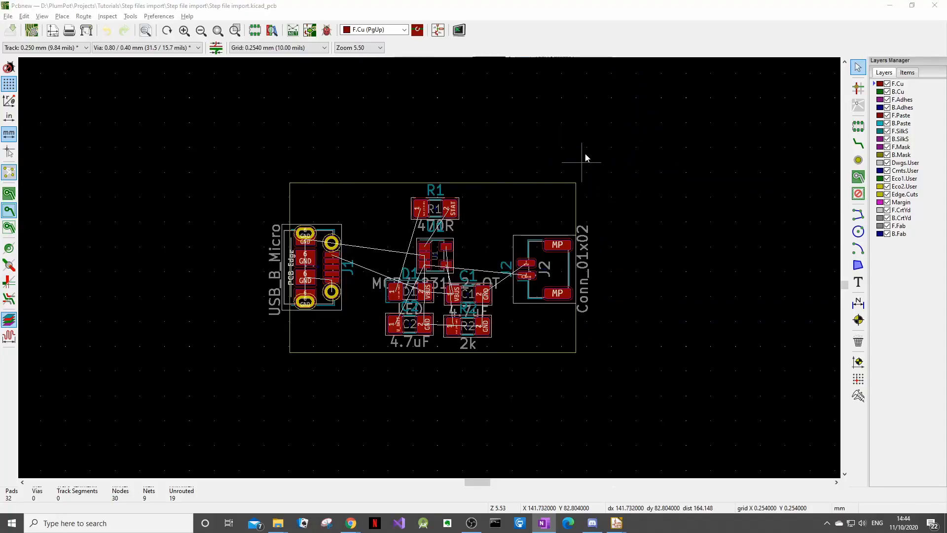
pyautogui.moveTo(326, 296)
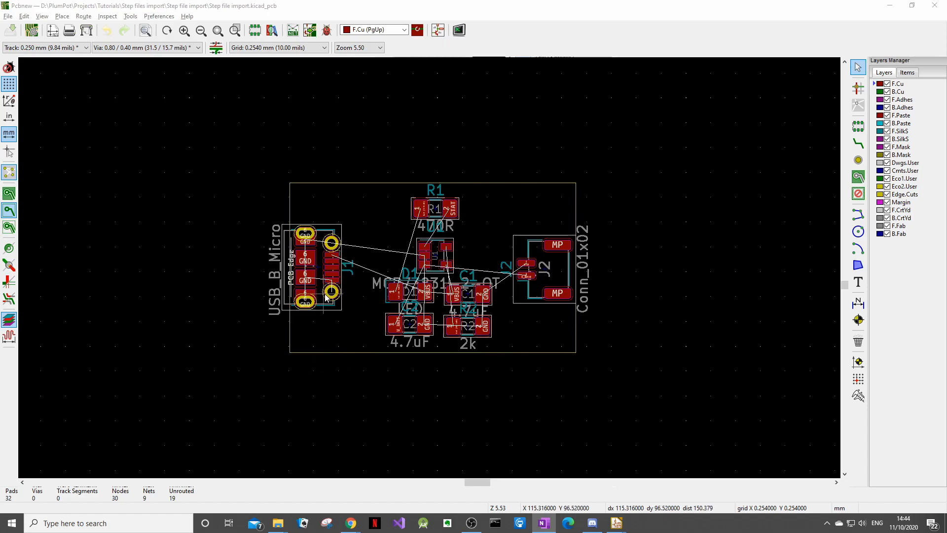
pyautogui.moveTo(572, 370)
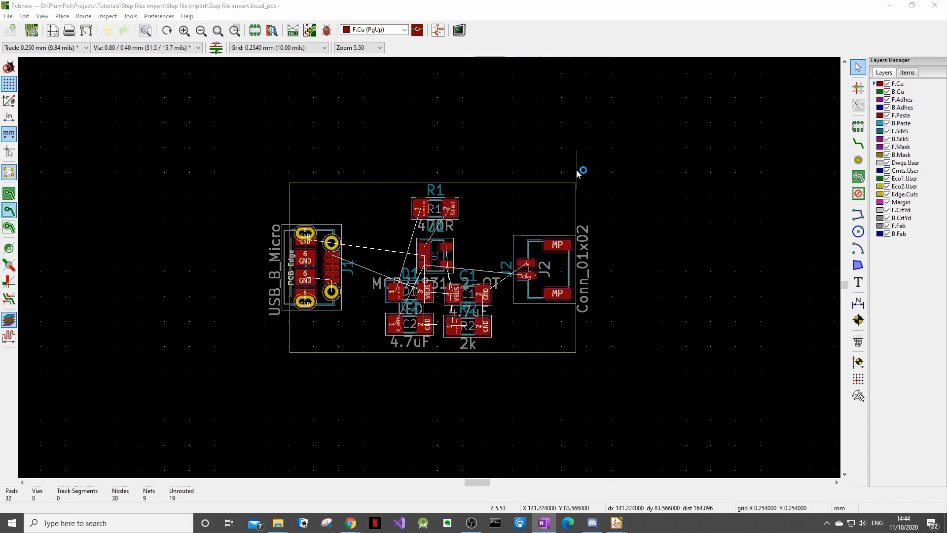
# Step: Show the board in the 3D Viewer to check the USB connector J1's missing body
pyautogui.press('Alt+3')
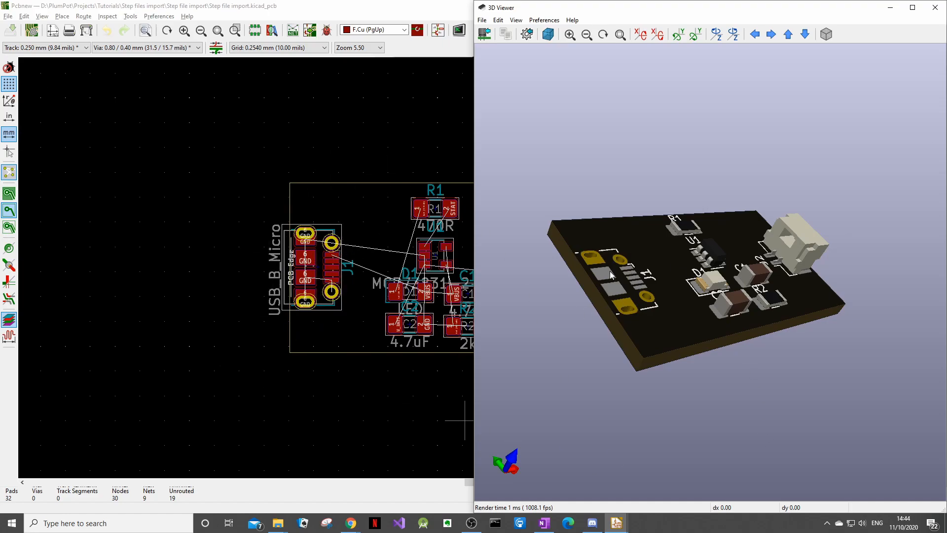
pyautogui.moveTo(571, 238)
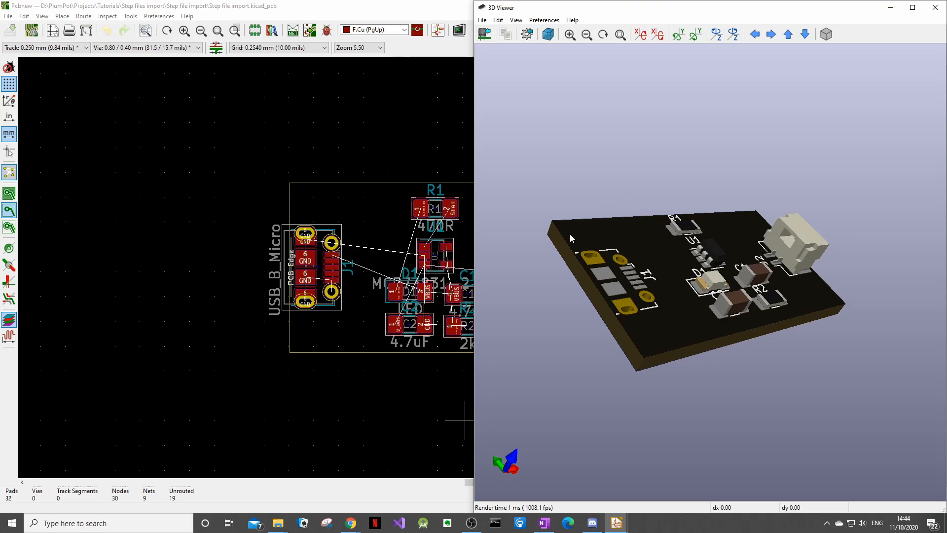
pyautogui.moveTo(442, 163)
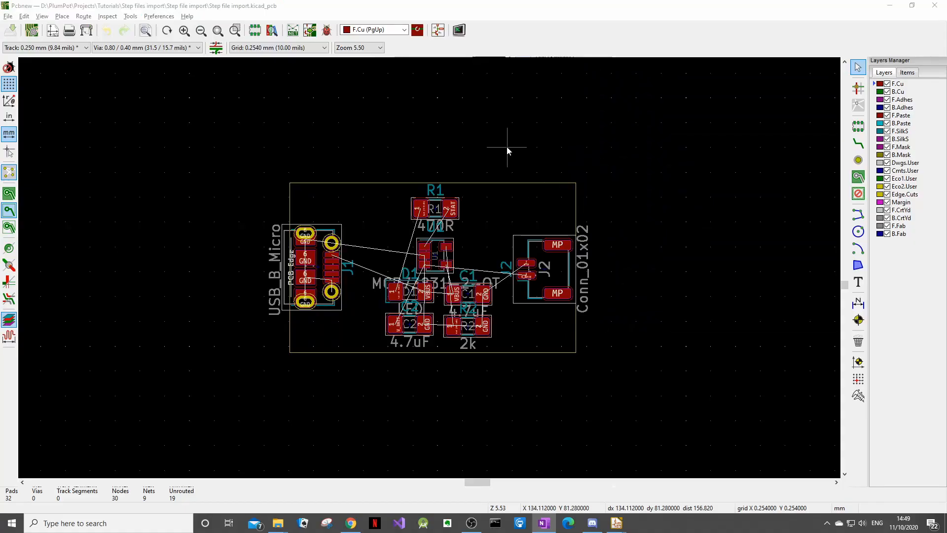
pyautogui.moveTo(301, 148)
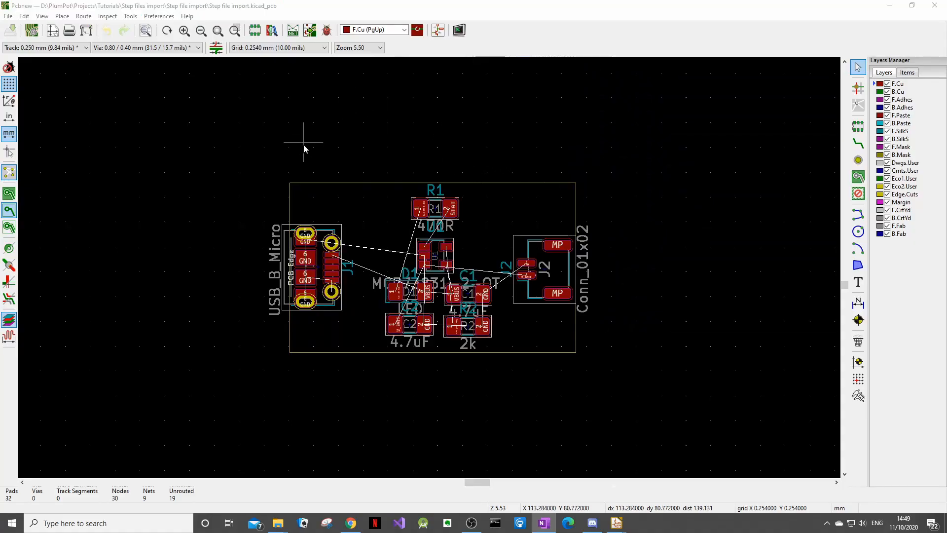
pyautogui.moveTo(307, 152)
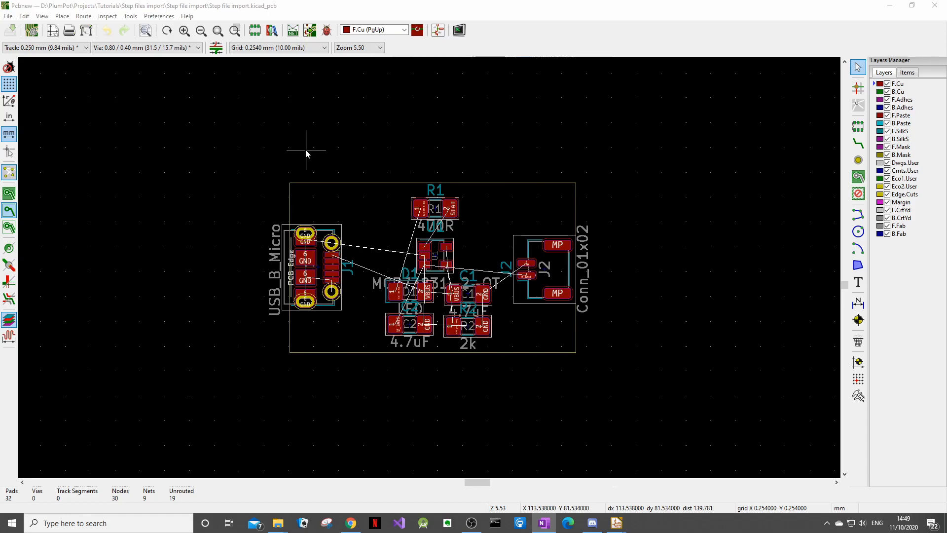
pyautogui.moveTo(259, 255)
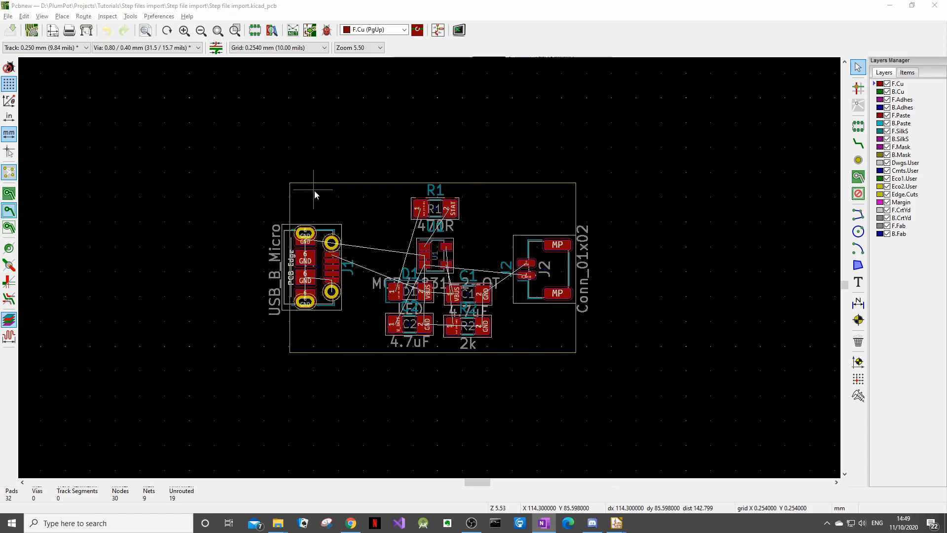
pyautogui.moveTo(364, 325)
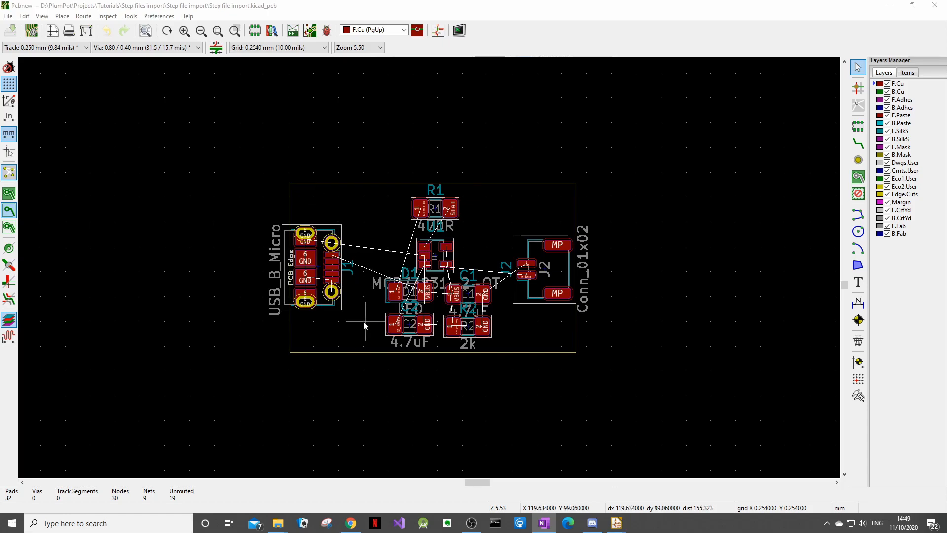
pyautogui.moveTo(340, 307)
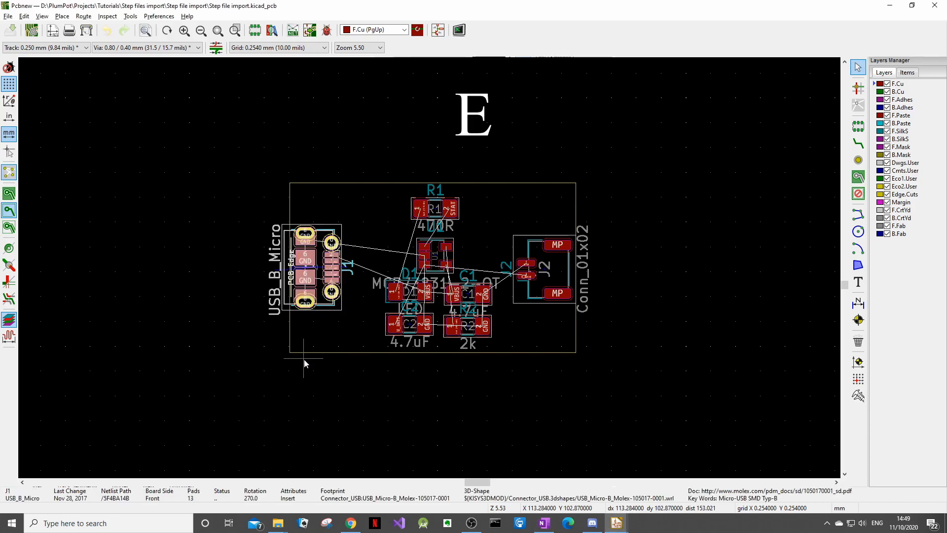
pyautogui.moveTo(313, 302)
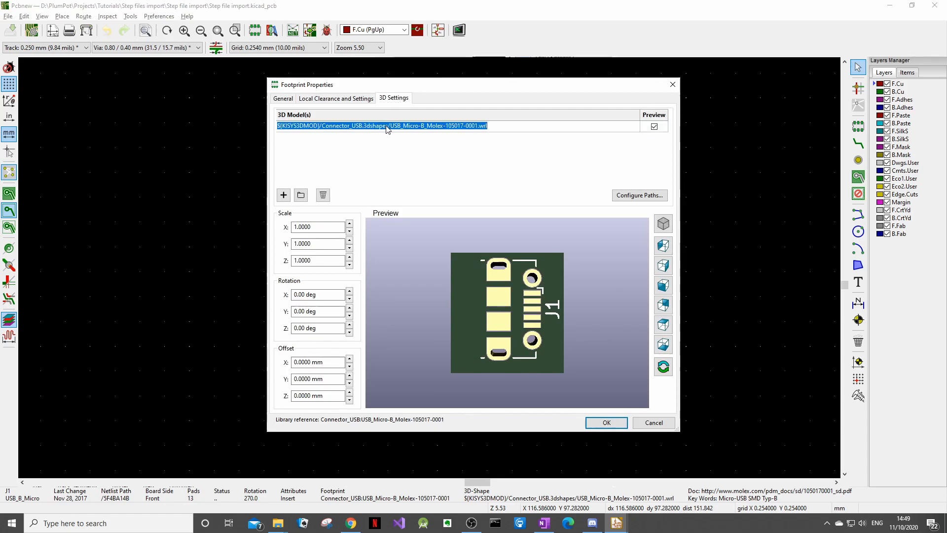
pyautogui.moveTo(355, 119)
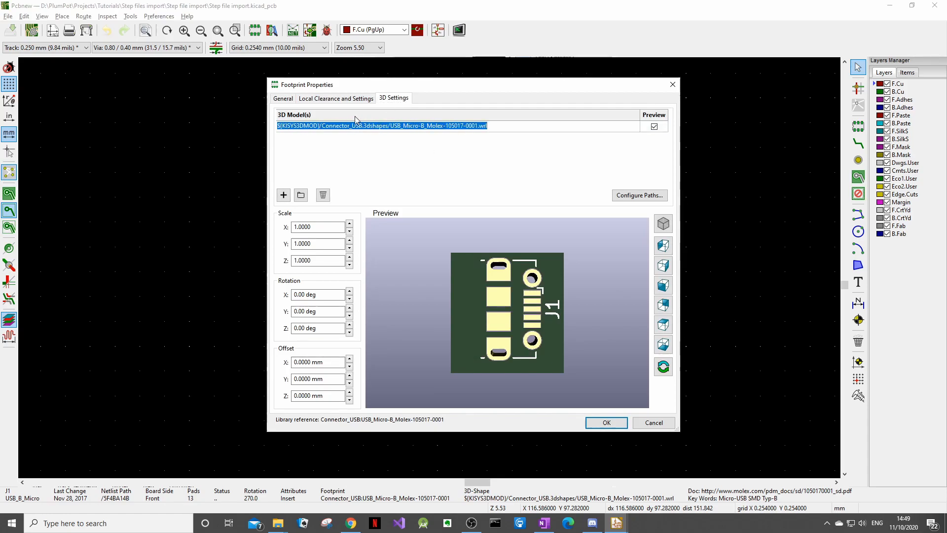
pyautogui.click(404, 126)
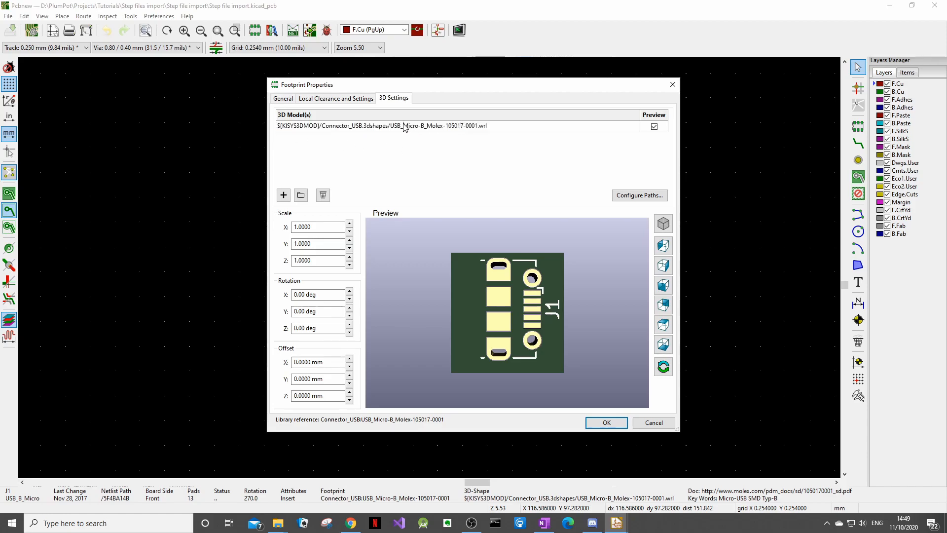
pyautogui.doubleClick(426, 125)
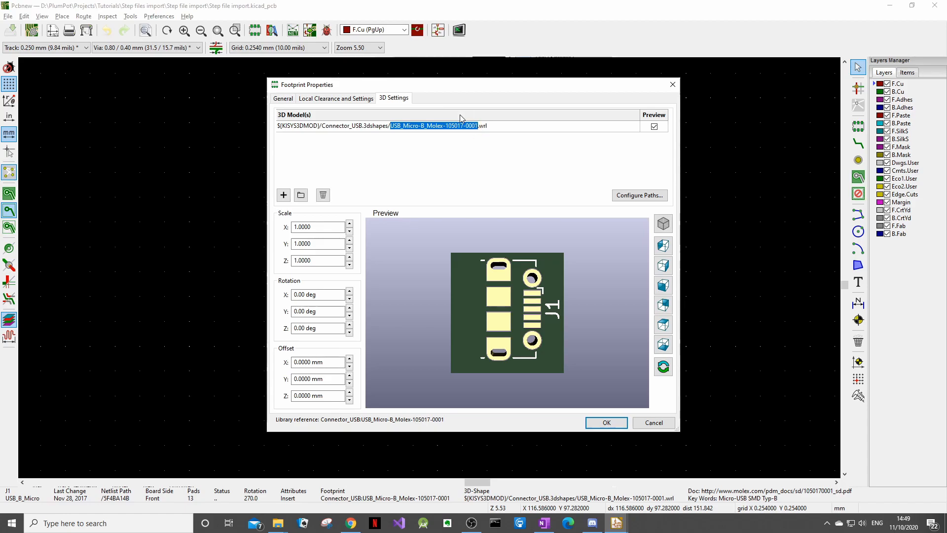
pyautogui.moveTo(516, 172)
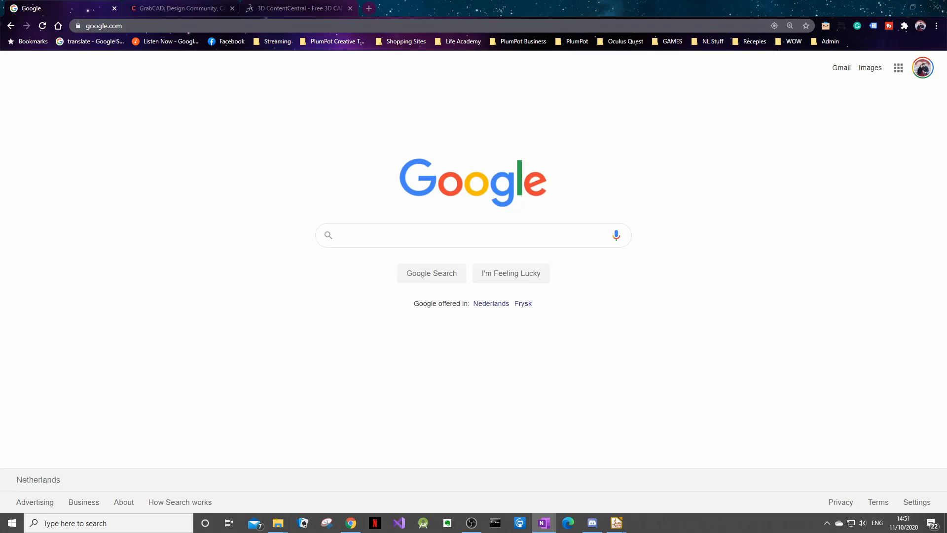
pyautogui.moveTo(114, 171)
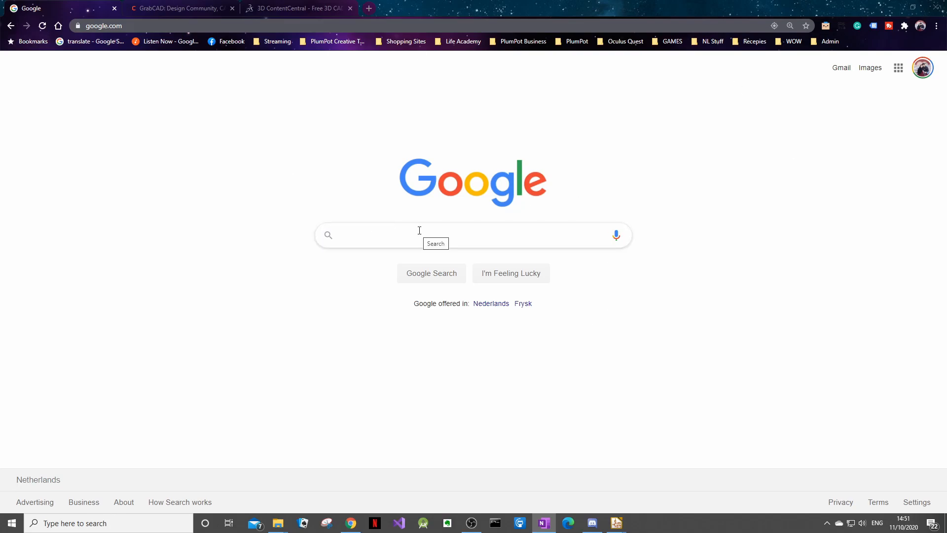
pyautogui.moveTo(308, 90)
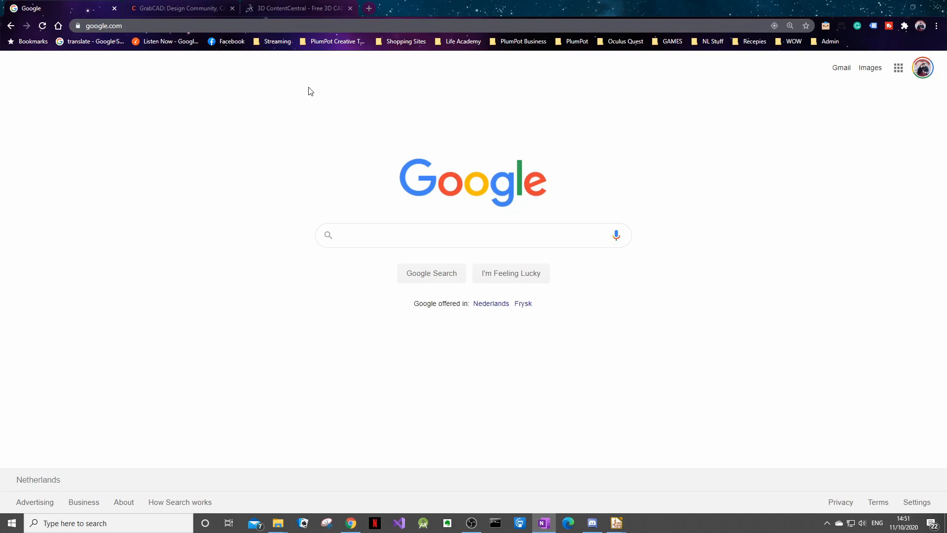
pyautogui.moveTo(473, 246)
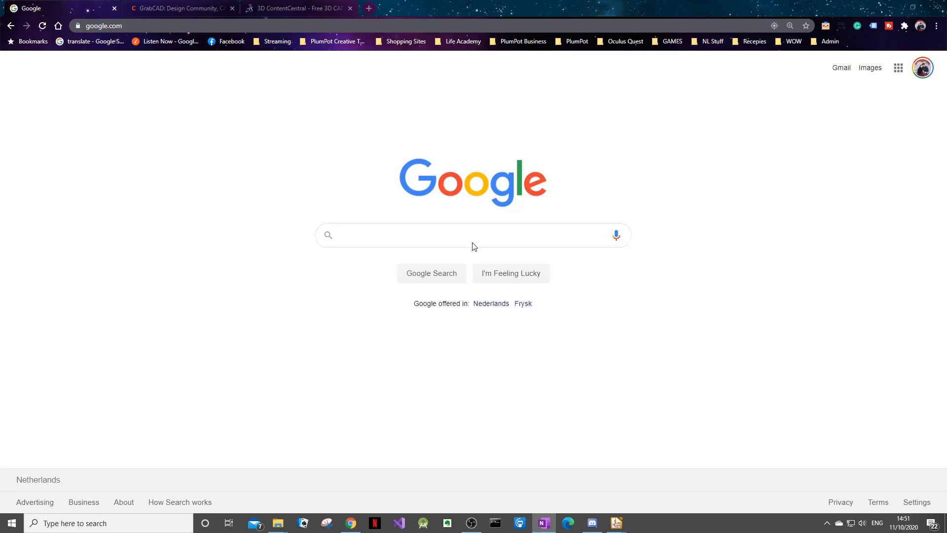
pyautogui.moveTo(338, 185)
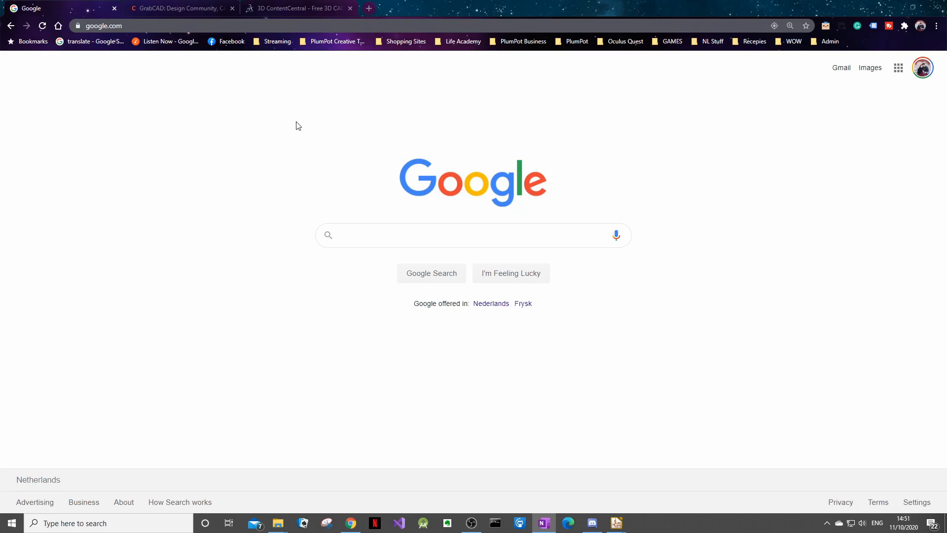
pyautogui.click(179, 8)
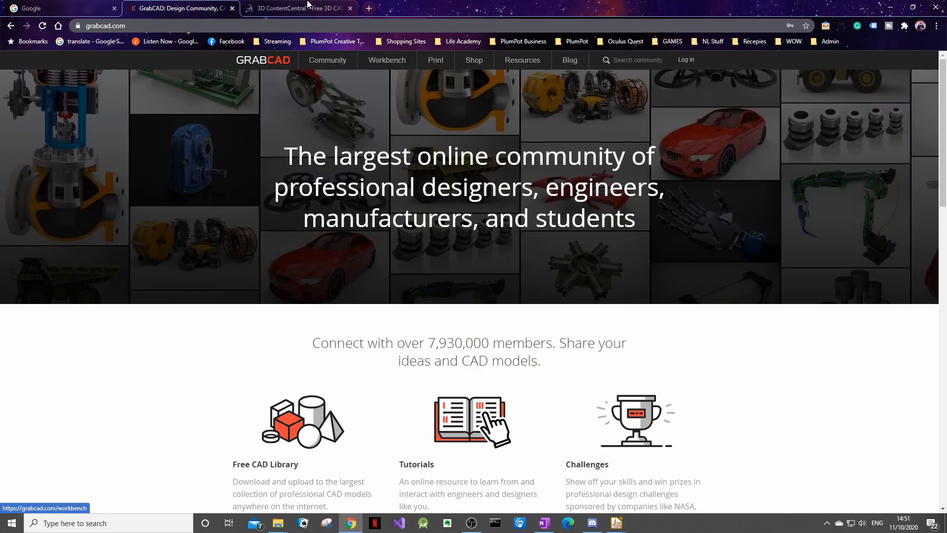
pyautogui.click(296, 8)
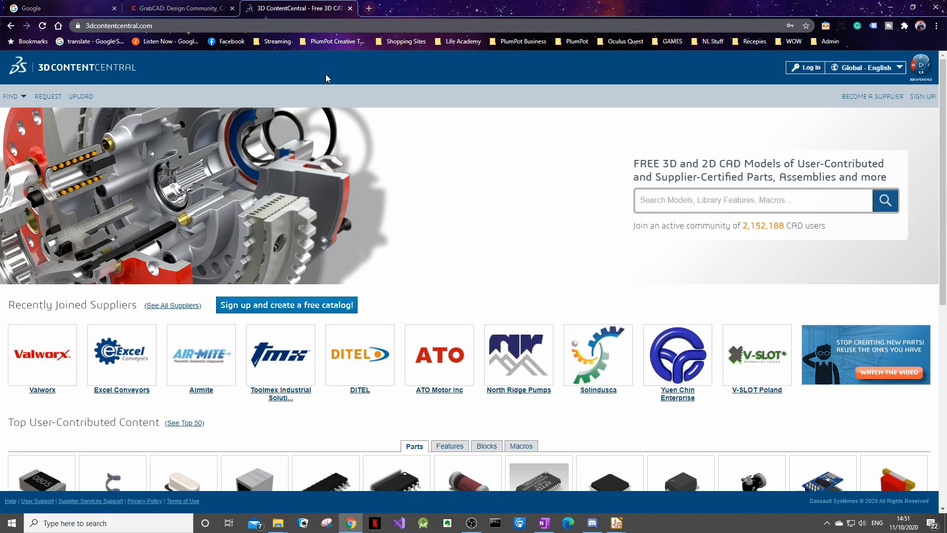
pyautogui.click(61, 8)
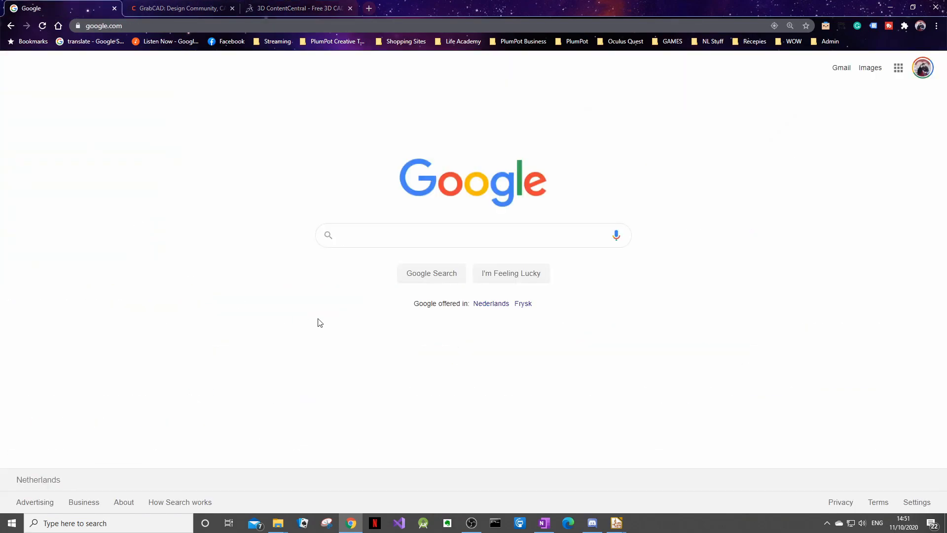
pyautogui.write('USB_Micro-B_Molex-105017-0001')
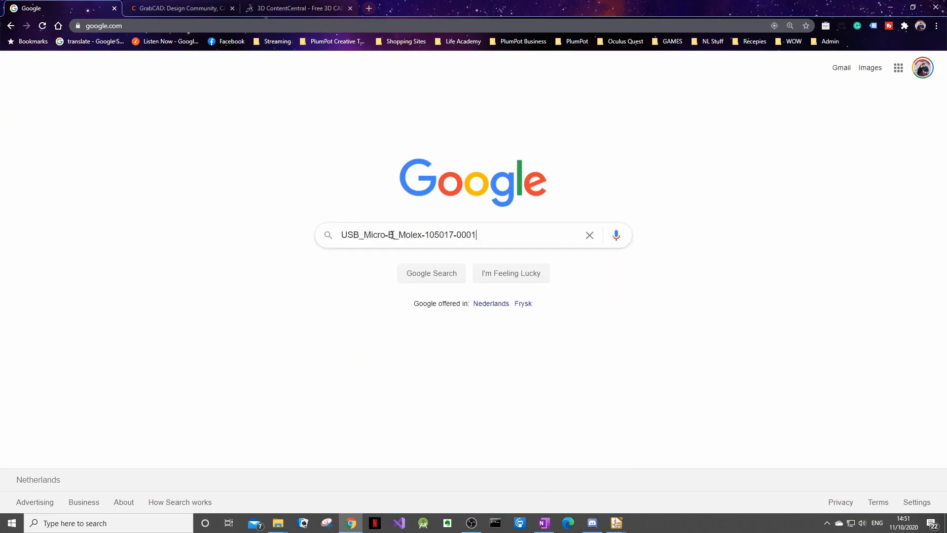
pyautogui.press('enter')
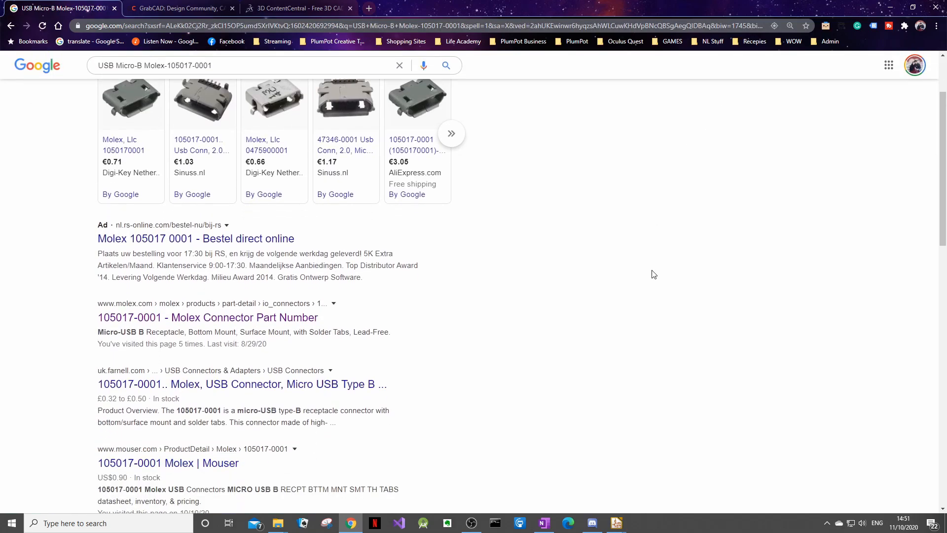
pyautogui.scroll(-3)
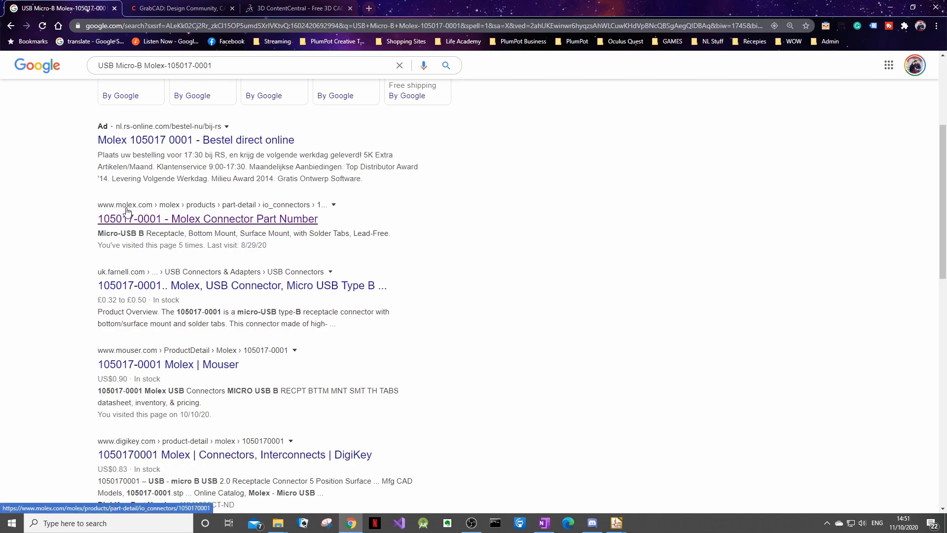
pyautogui.moveTo(128, 214)
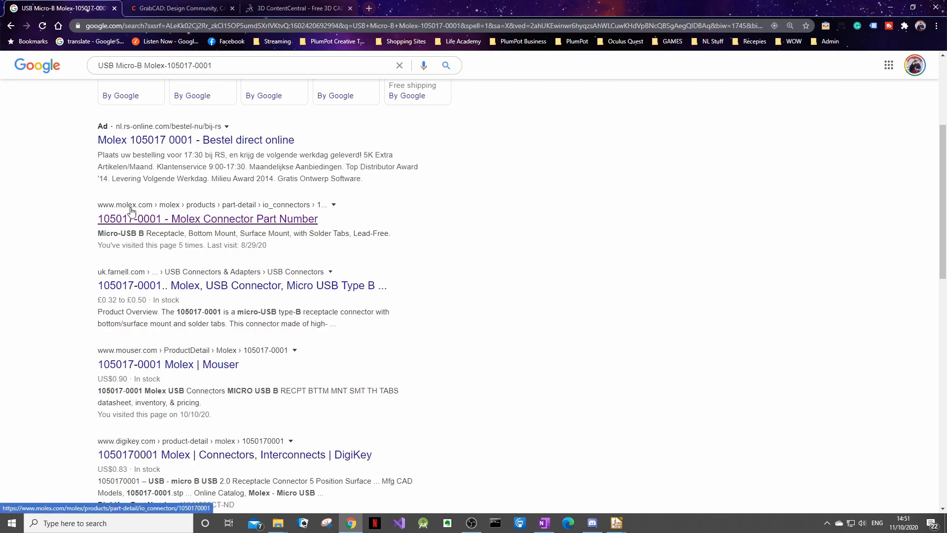
pyautogui.click(207, 219)
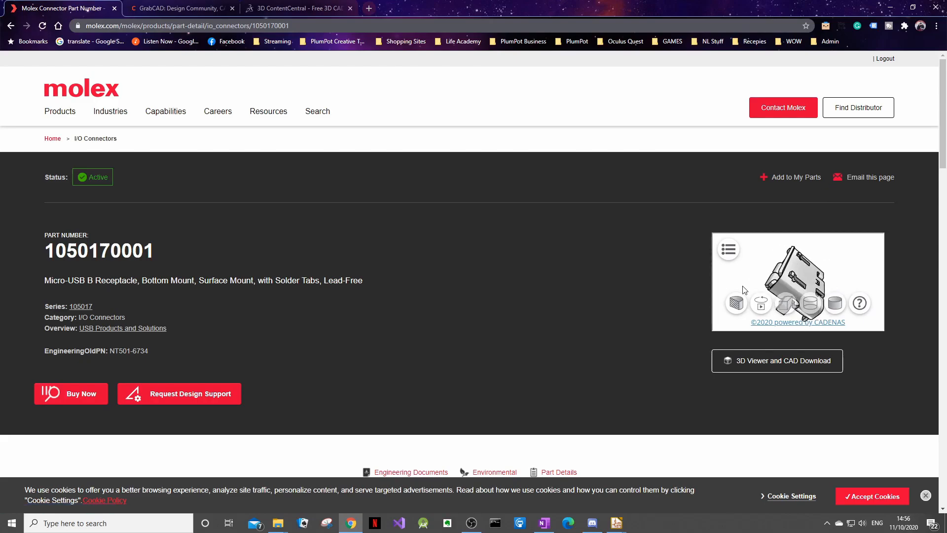
pyautogui.scroll(-3)
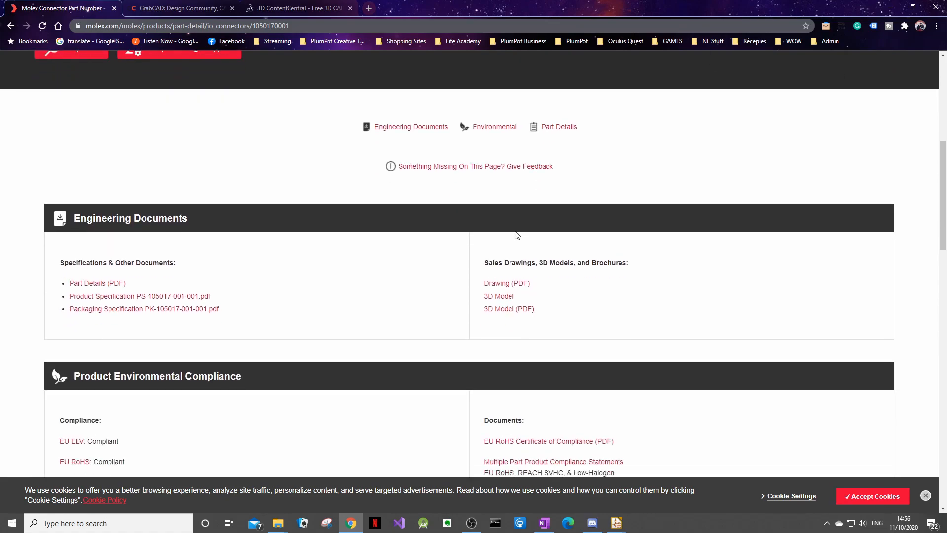
pyautogui.scroll(-3)
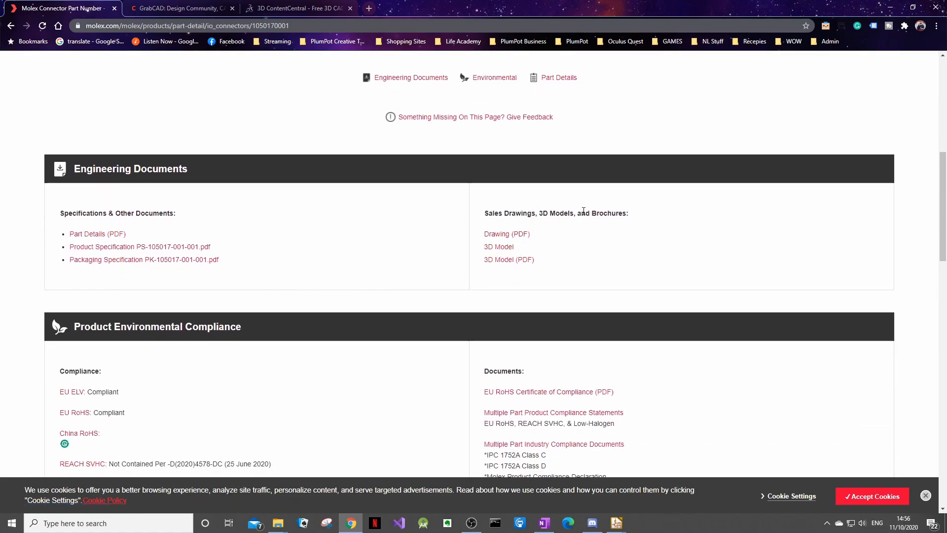
pyautogui.click(498, 247)
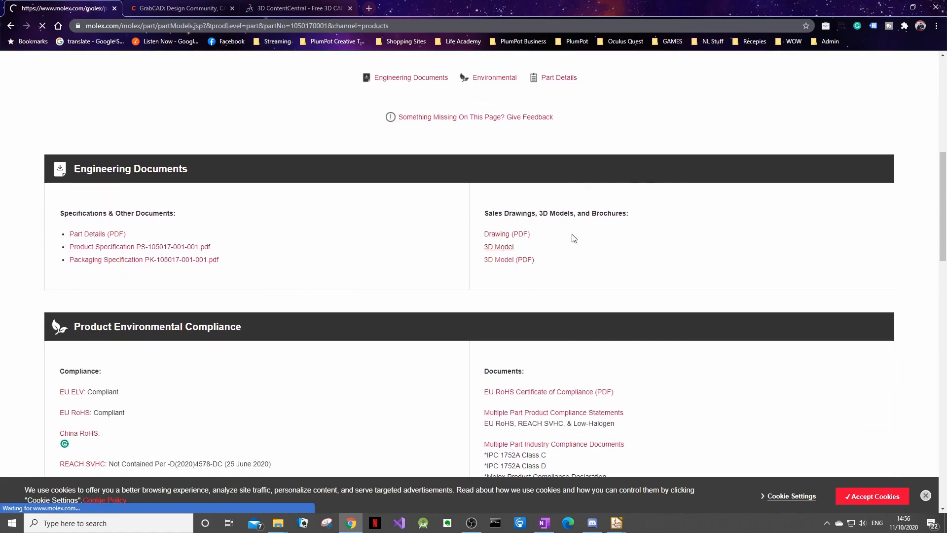
pyautogui.click(498, 247)
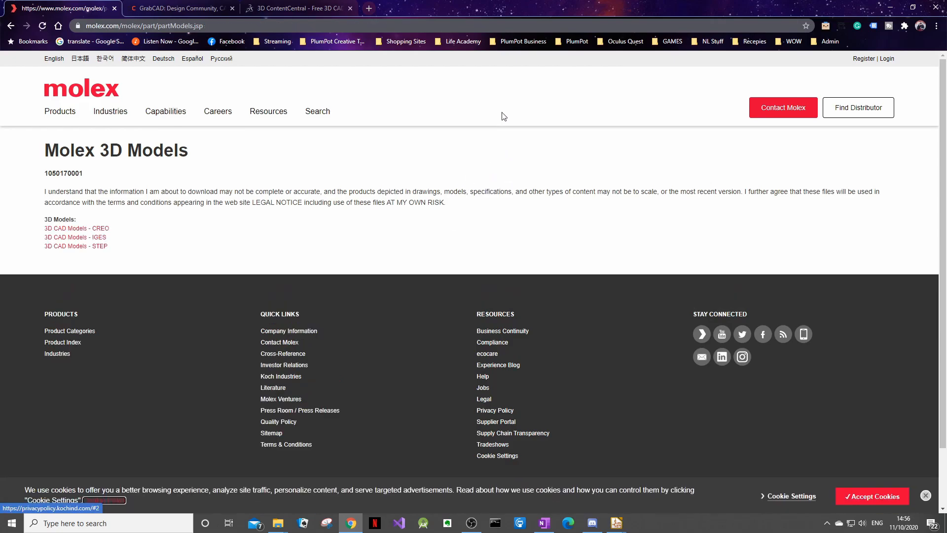
pyautogui.moveTo(320, 153)
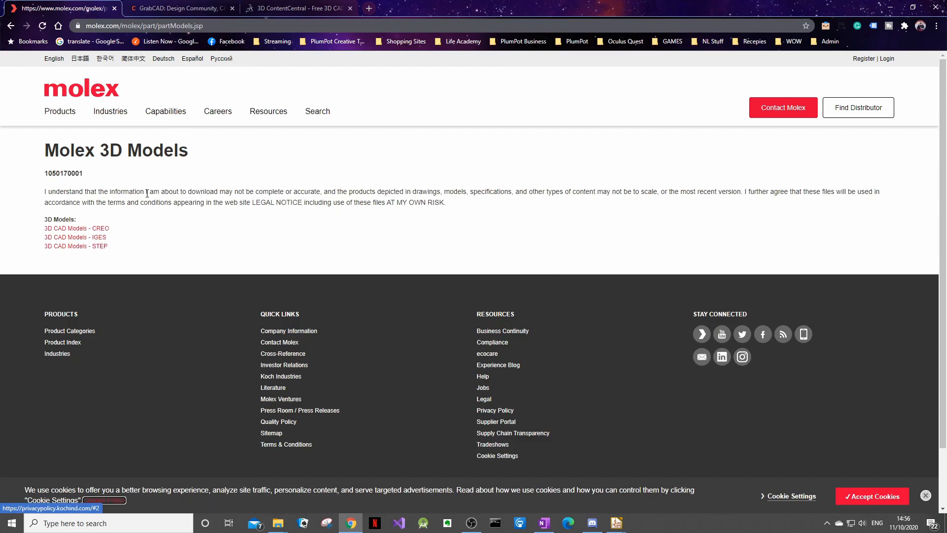
pyautogui.moveTo(76, 246)
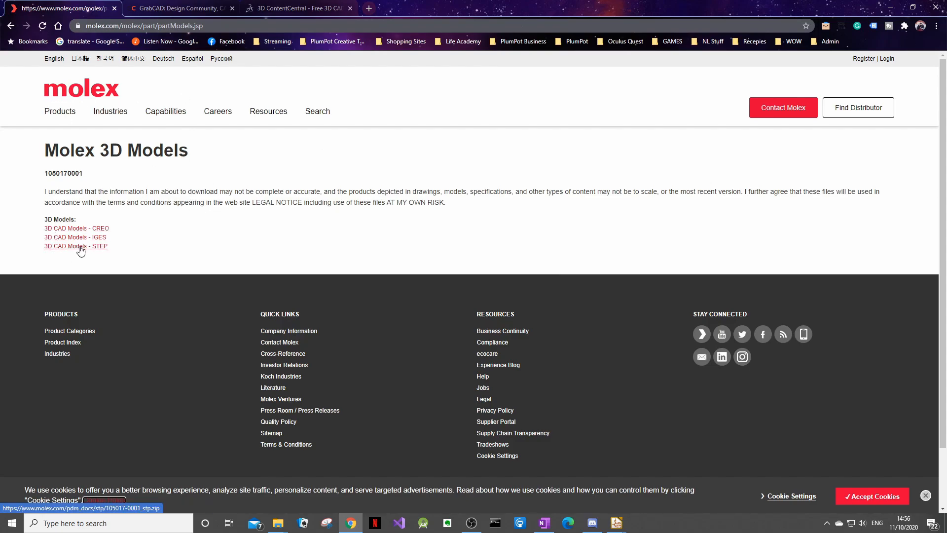
pyautogui.click(76, 246)
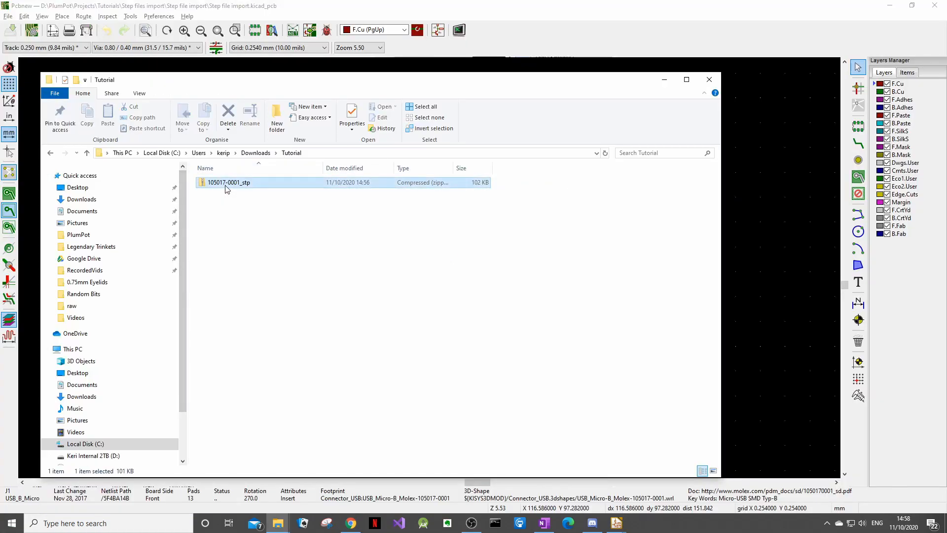
pyautogui.rightClick(228, 182)
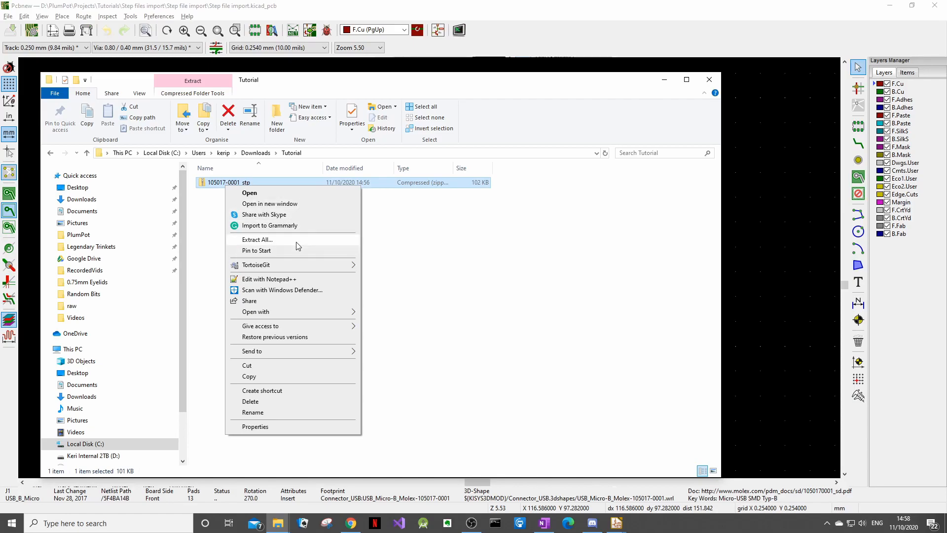
pyautogui.click(256, 239)
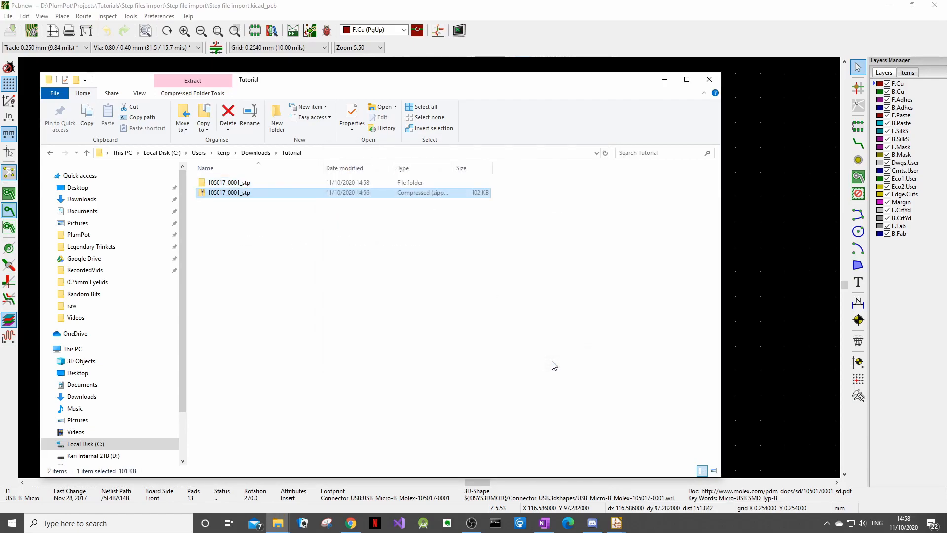
pyautogui.doubleClick(229, 182)
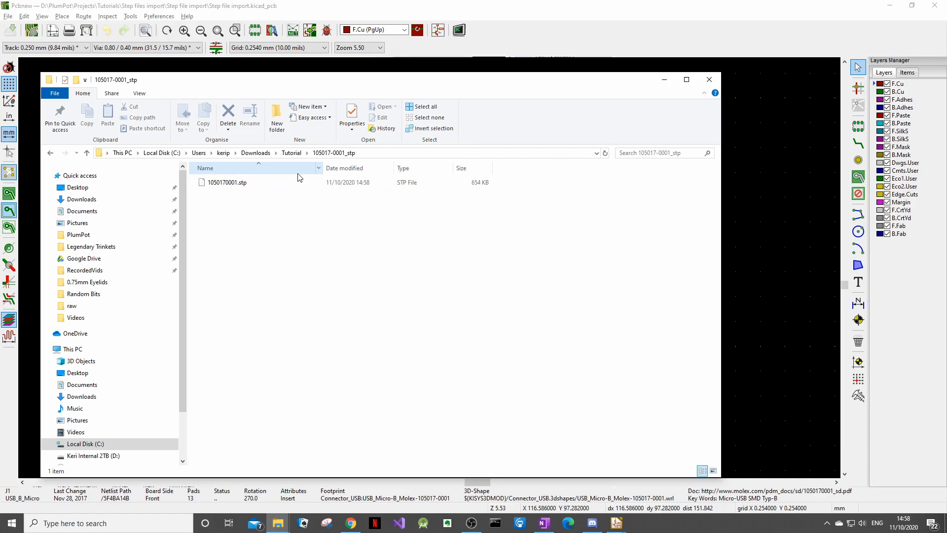
pyautogui.click(227, 181)
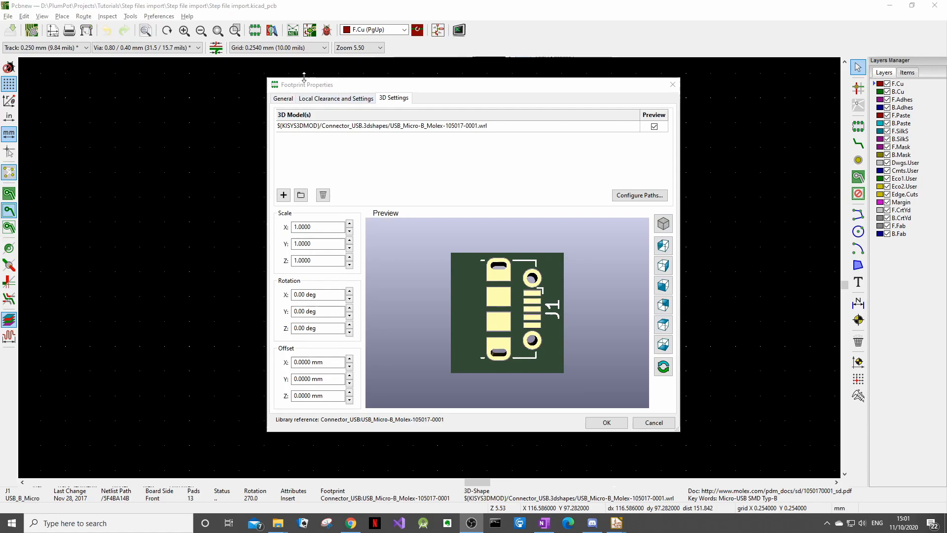
pyautogui.moveTo(301, 209)
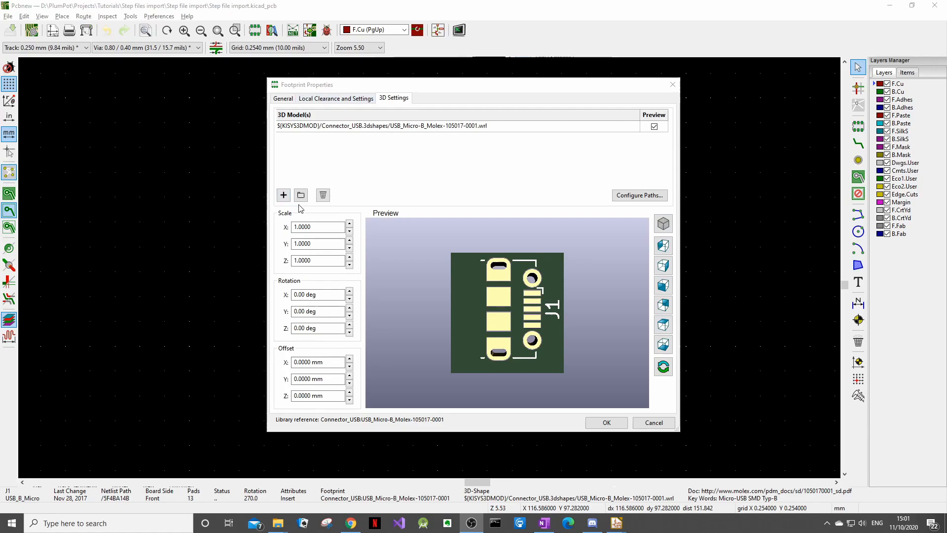
pyautogui.click(283, 195)
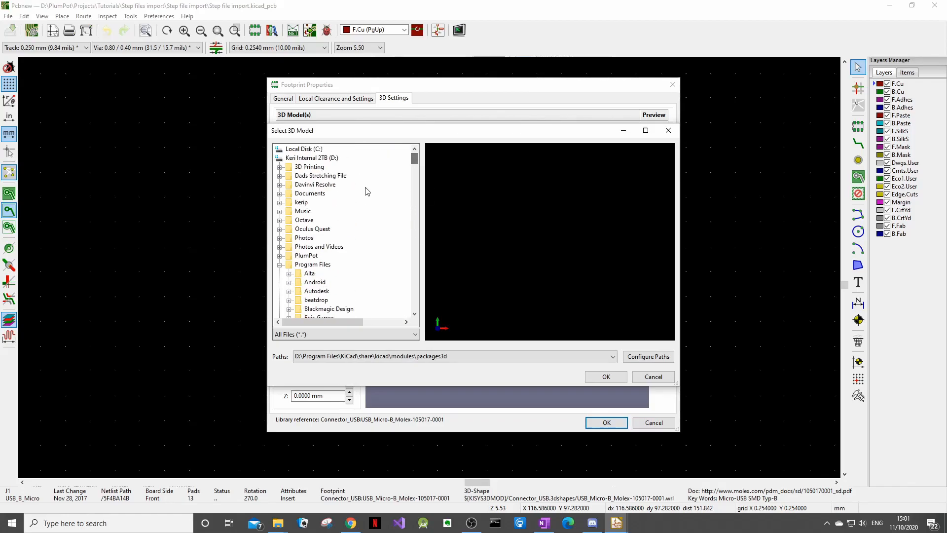
pyautogui.click(312, 265)
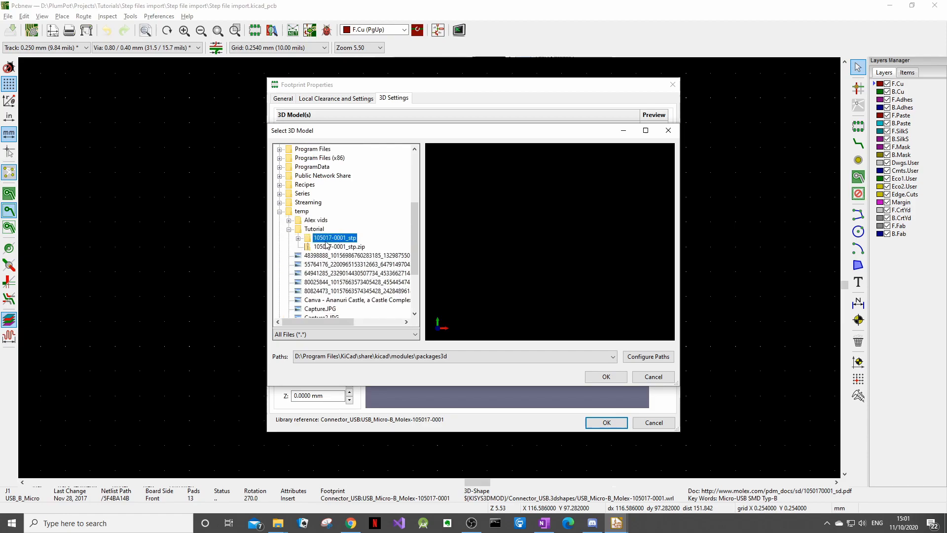
pyautogui.click(297, 238)
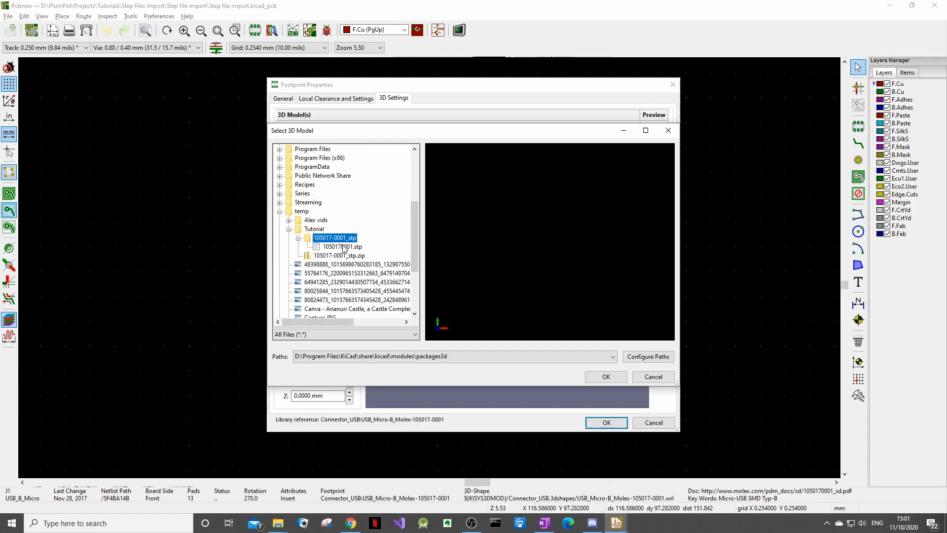
pyautogui.click(604, 375)
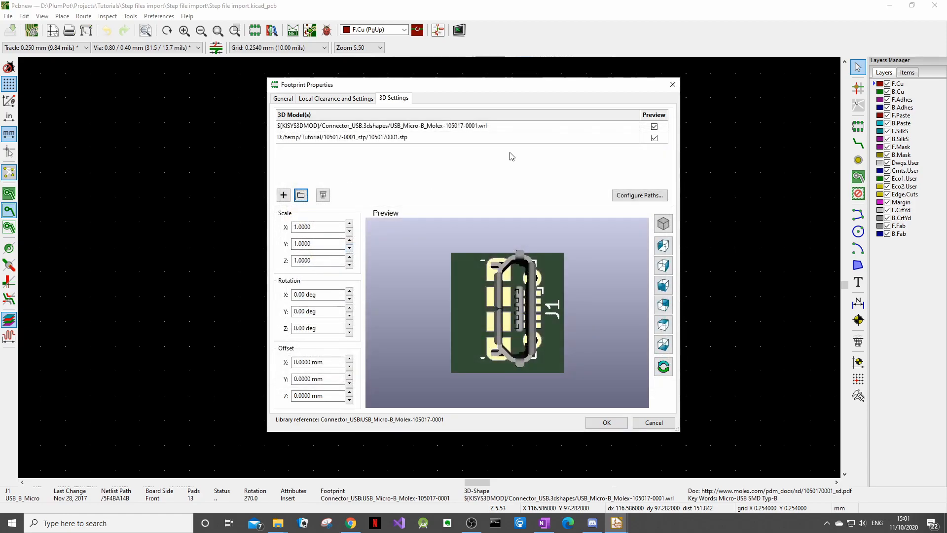
# Step: Set the STEP model to Rotation X −90°, Offset Y −1 mm and Offset Z 1.5 mm
pyautogui.rightClick(507, 313)
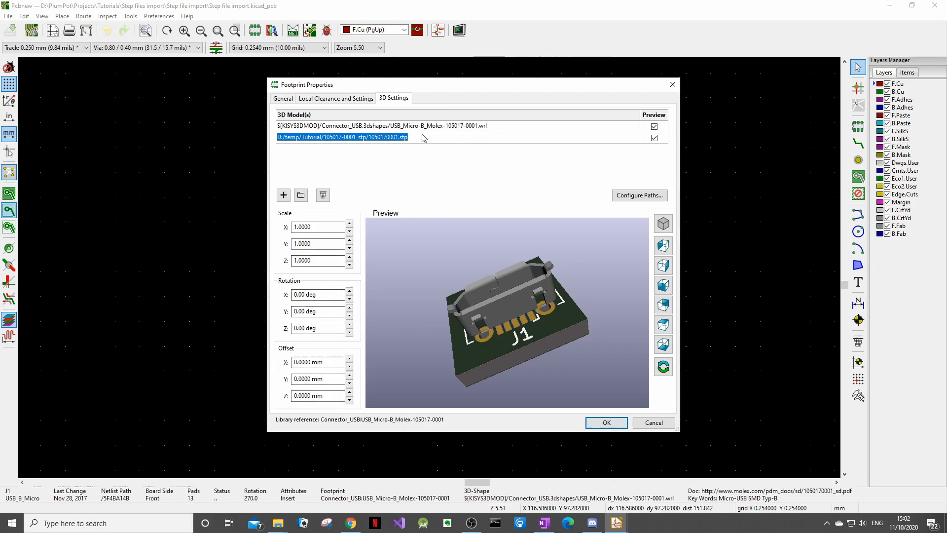
pyautogui.moveTo(494, 130)
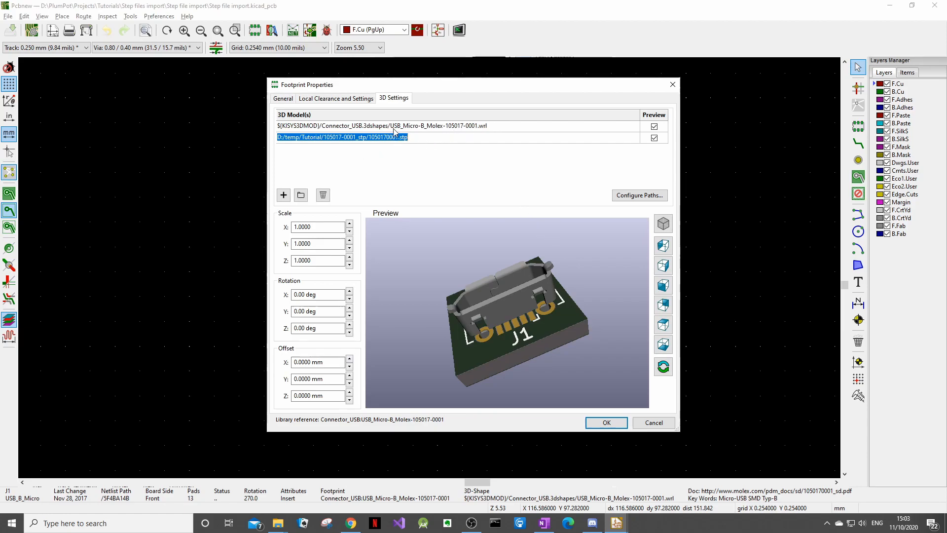
pyautogui.click(348, 359)
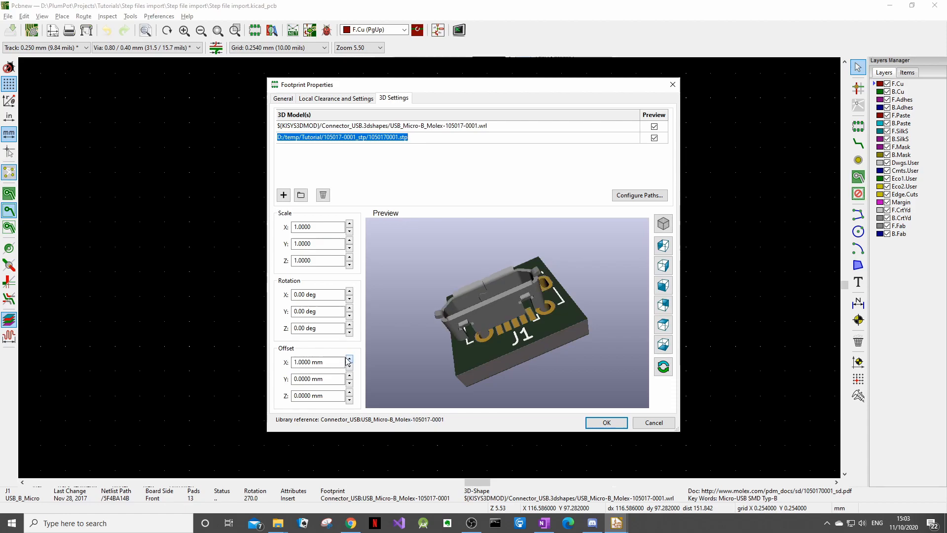
pyautogui.click(348, 364)
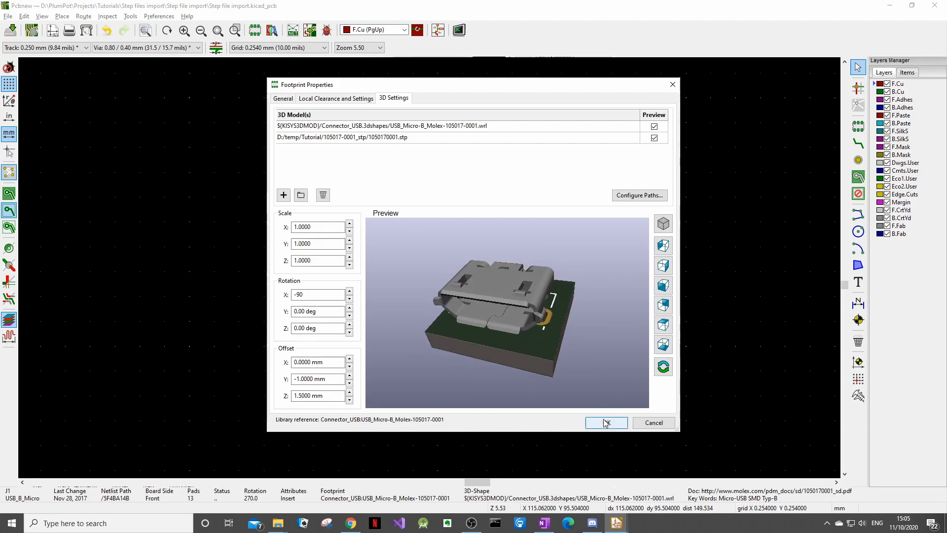
# Step: Confirm the footprint properties and view the rendered board with the Molex connector, orbiting to its back
pyautogui.click(605, 422)
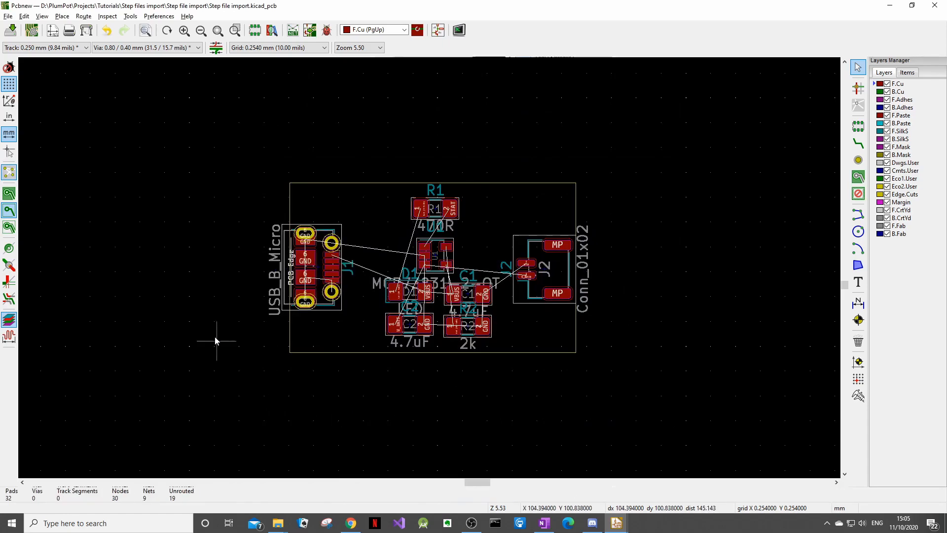
pyautogui.moveTo(251, 381)
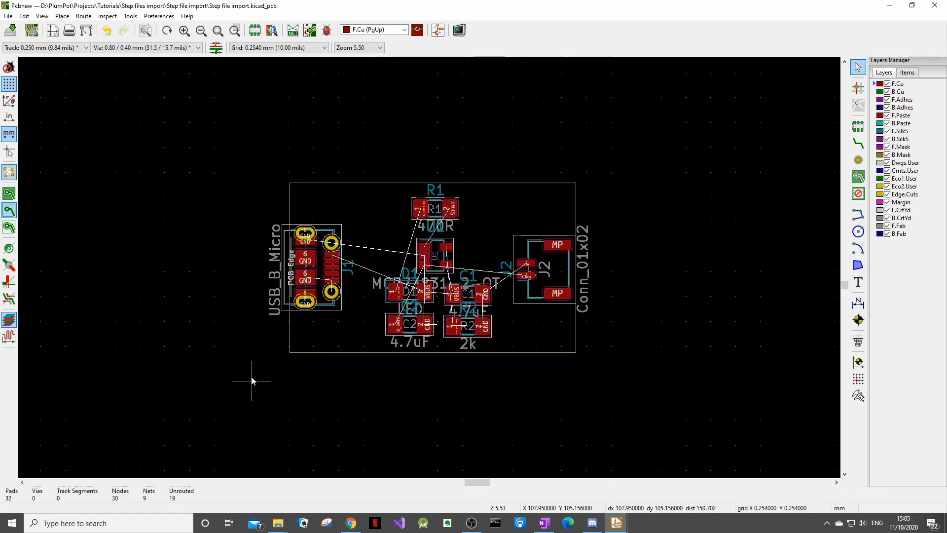
pyautogui.moveTo(242, 361)
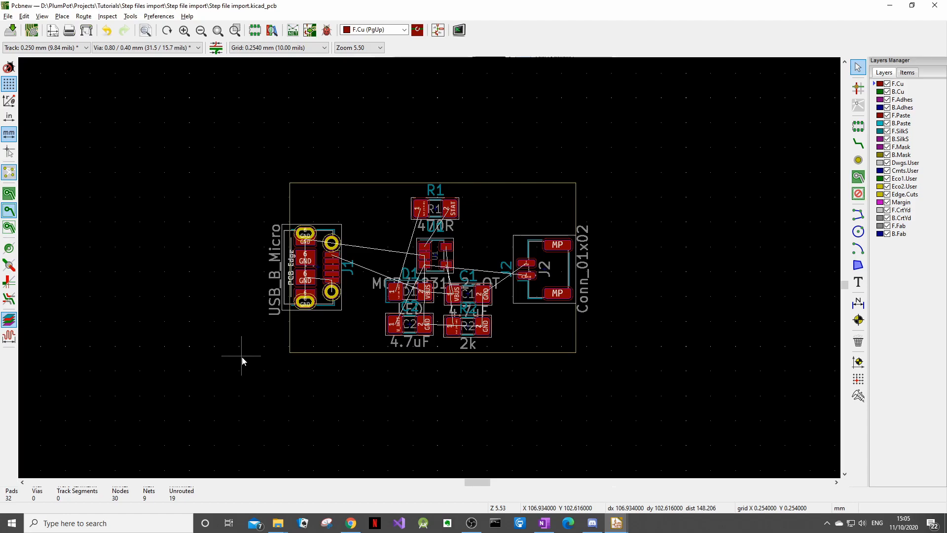
pyautogui.click(458, 29)
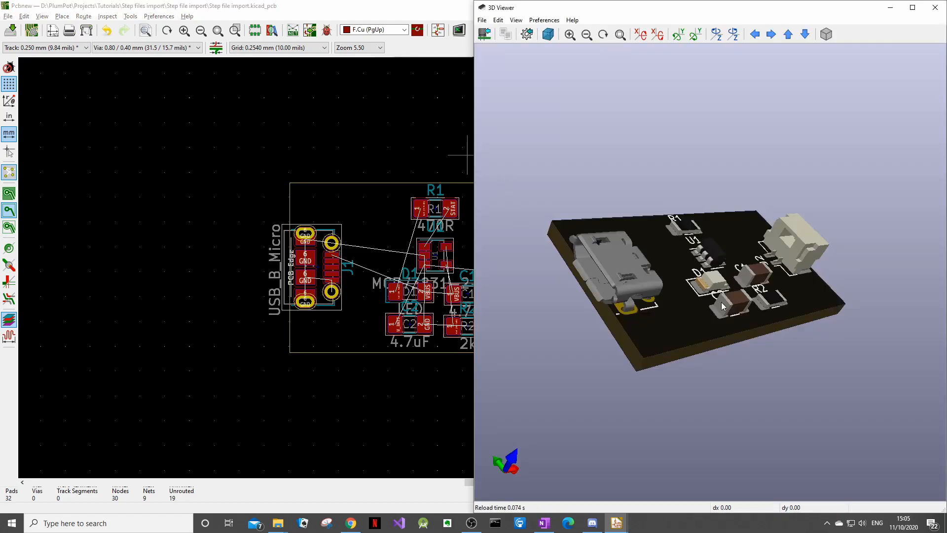
pyautogui.moveTo(723, 307); pyautogui.dragTo(826, 249)
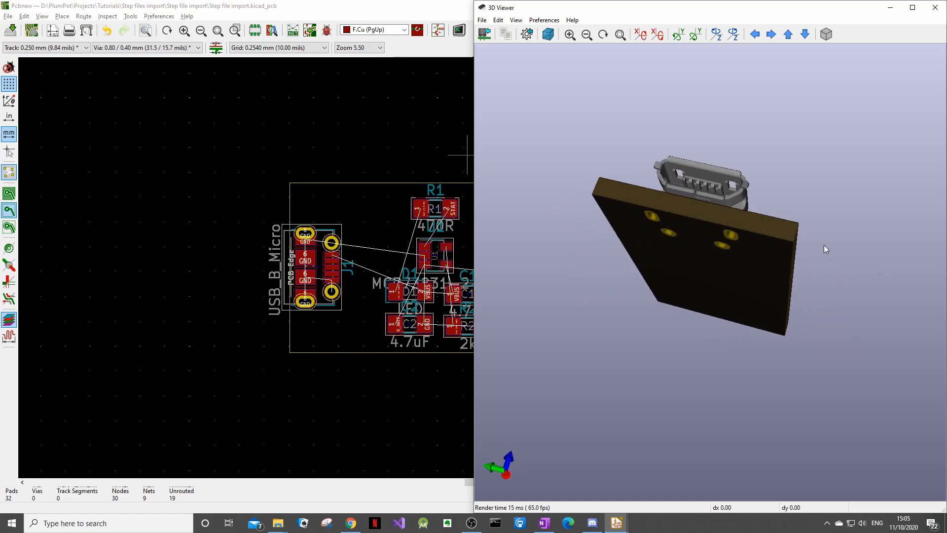